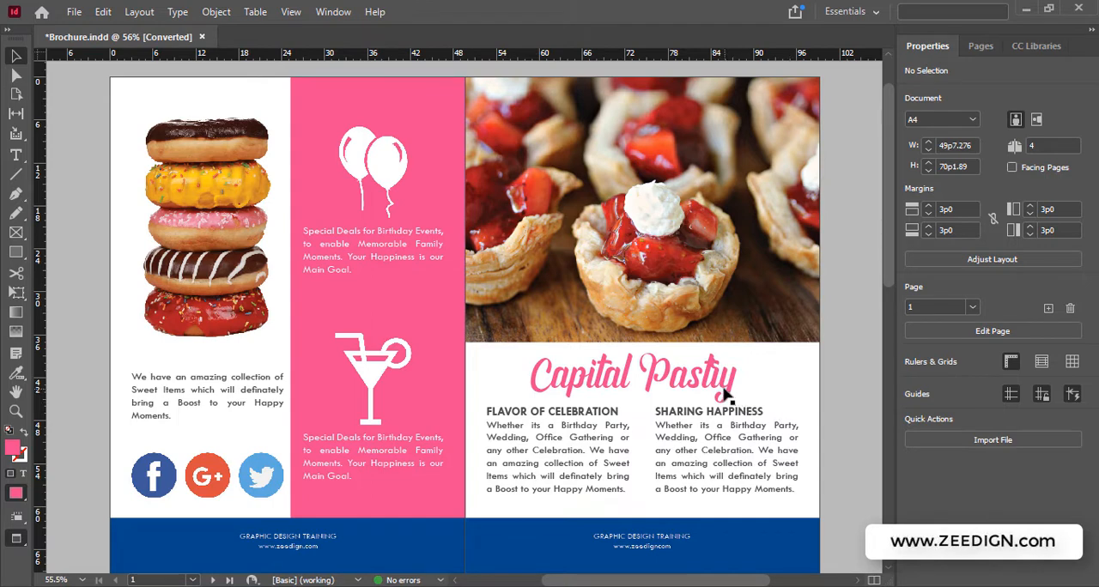
mouse_move(353, 376)
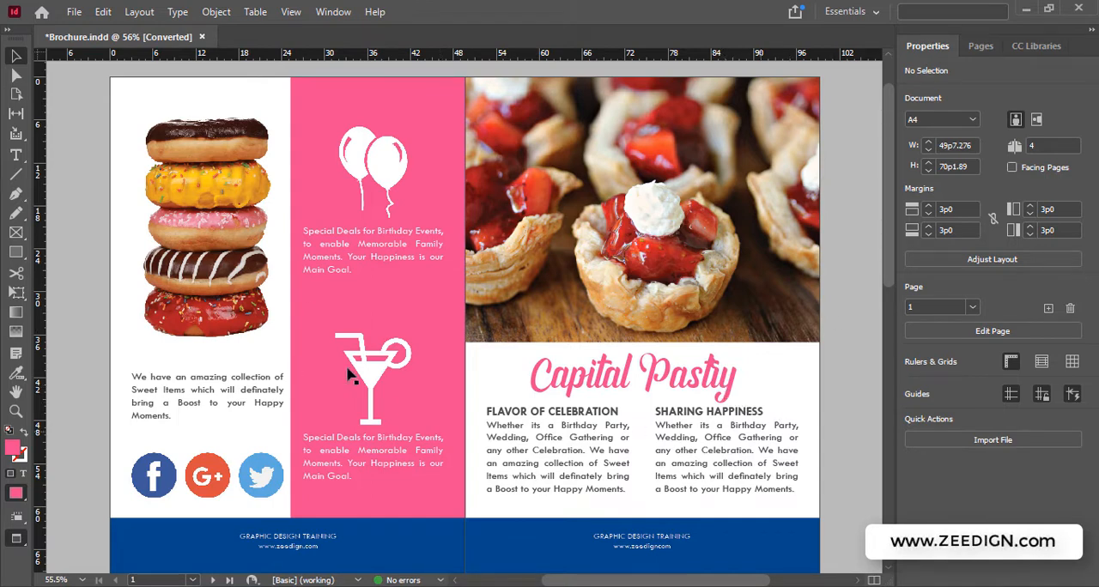
mouse_move(683, 384)
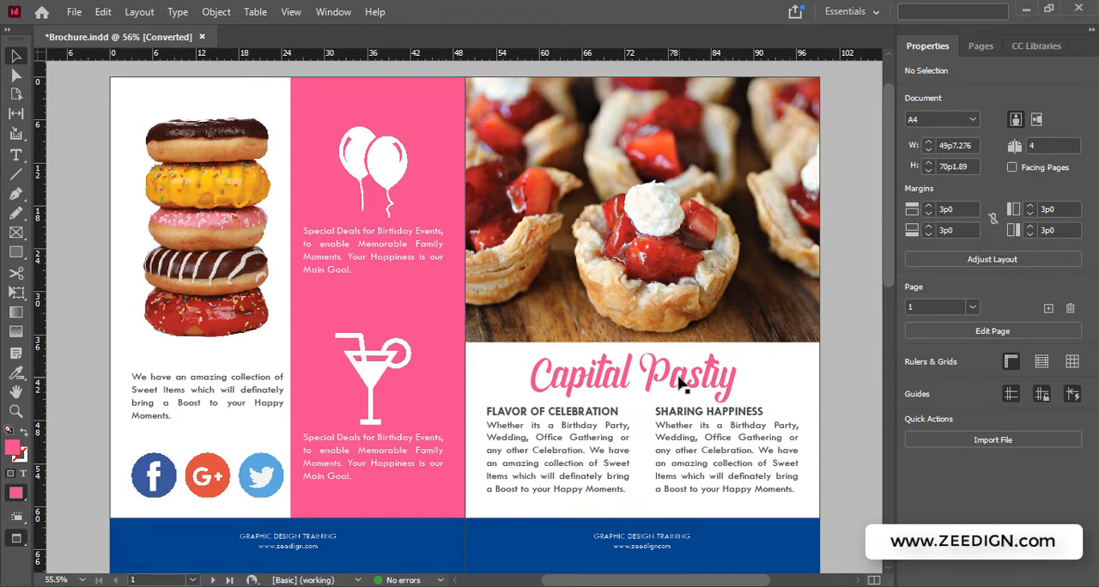
Scroll the dafont.com Curly fonts listing and download Sweety Rasty as a ZIP
left_click(631, 376)
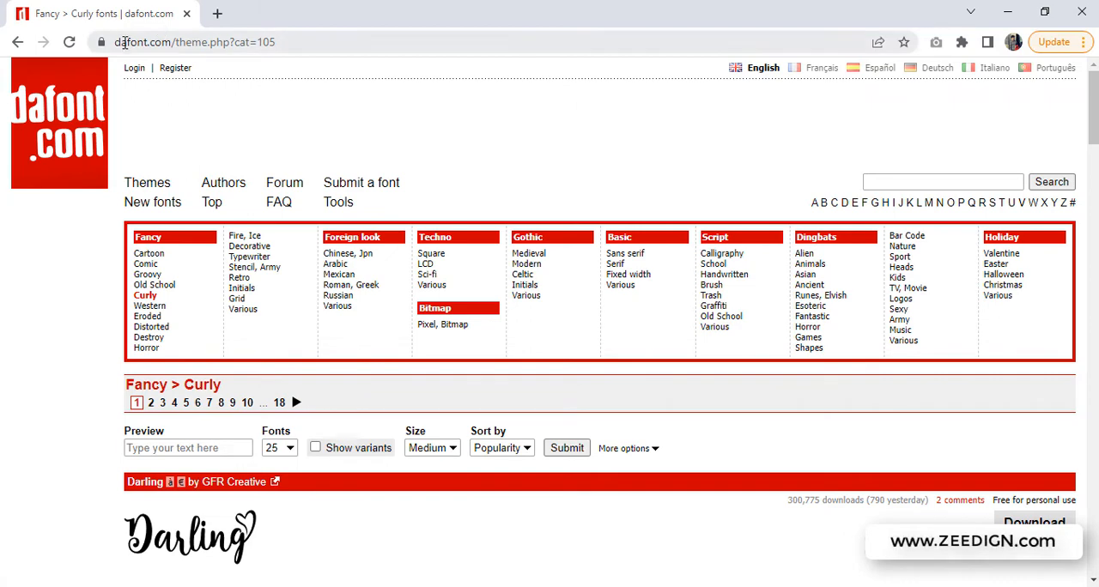
mouse_move(59, 284)
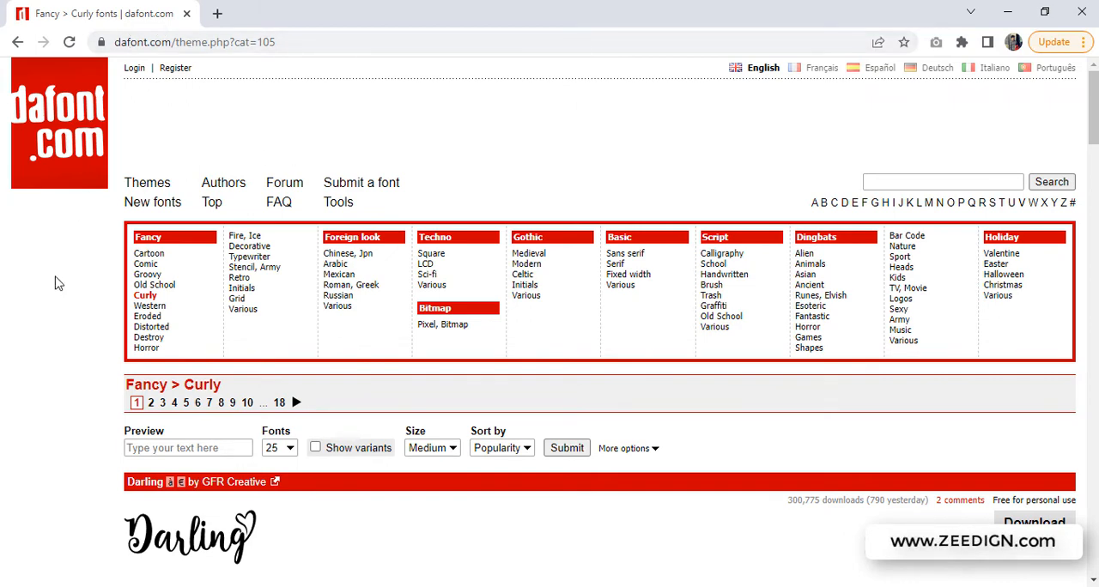
scroll("down", 3)
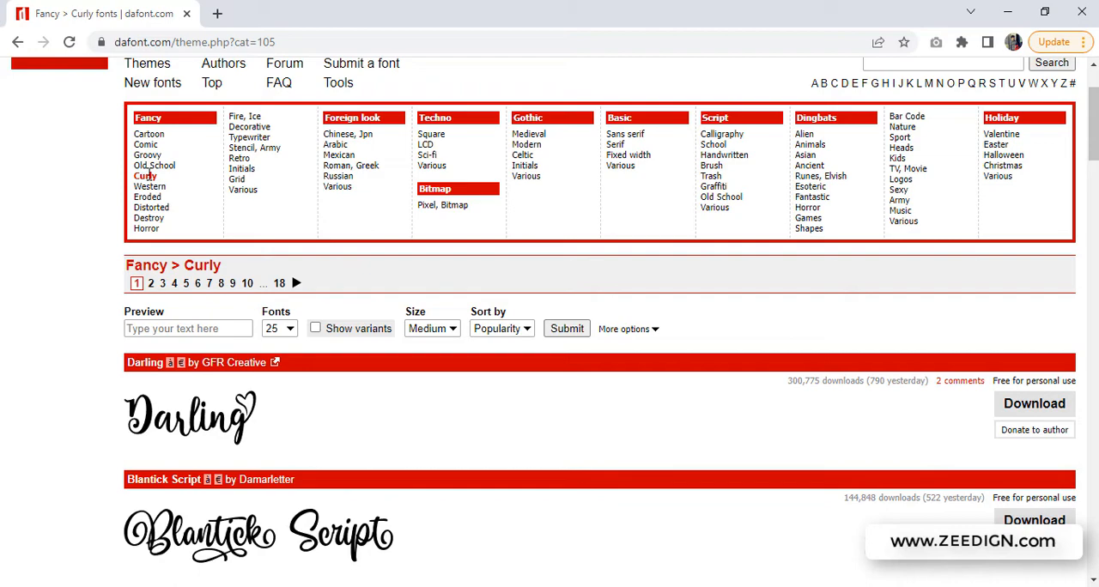
scroll("down", 3)
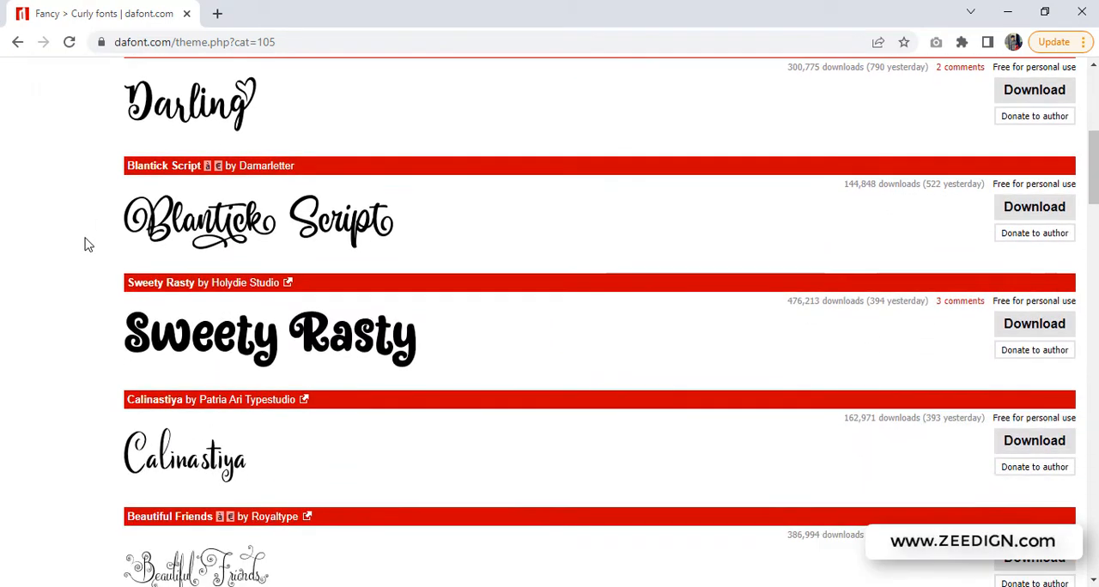
scroll("down", 3)
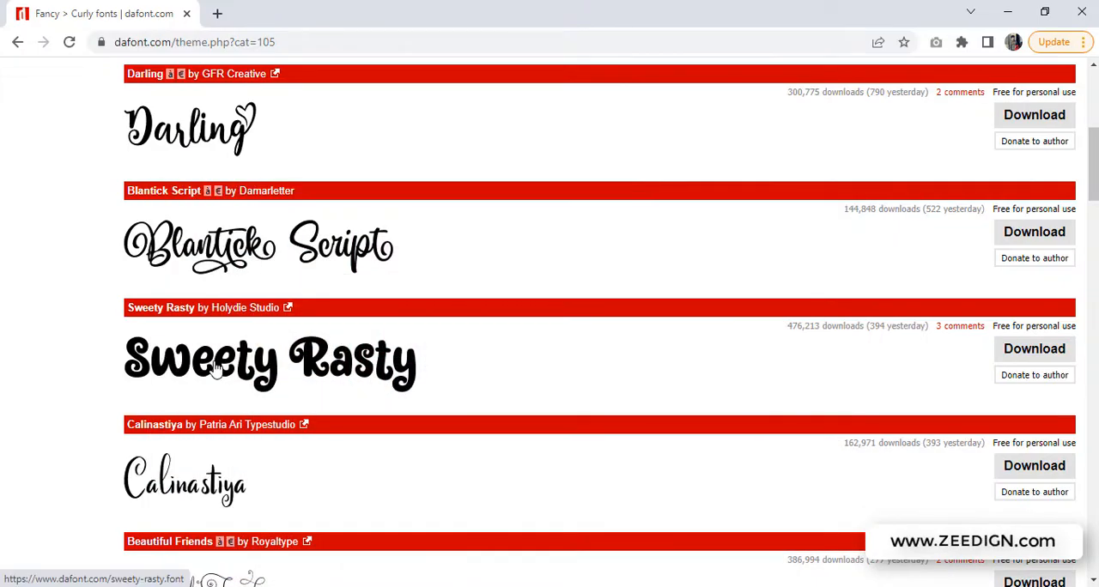
mouse_move(1035, 348)
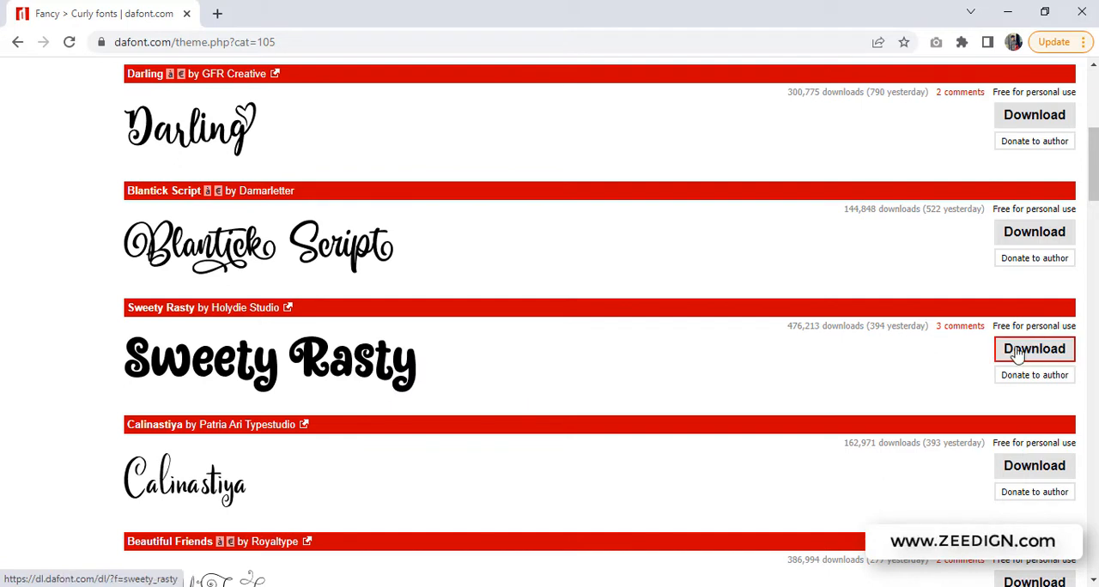
mouse_move(1012, 358)
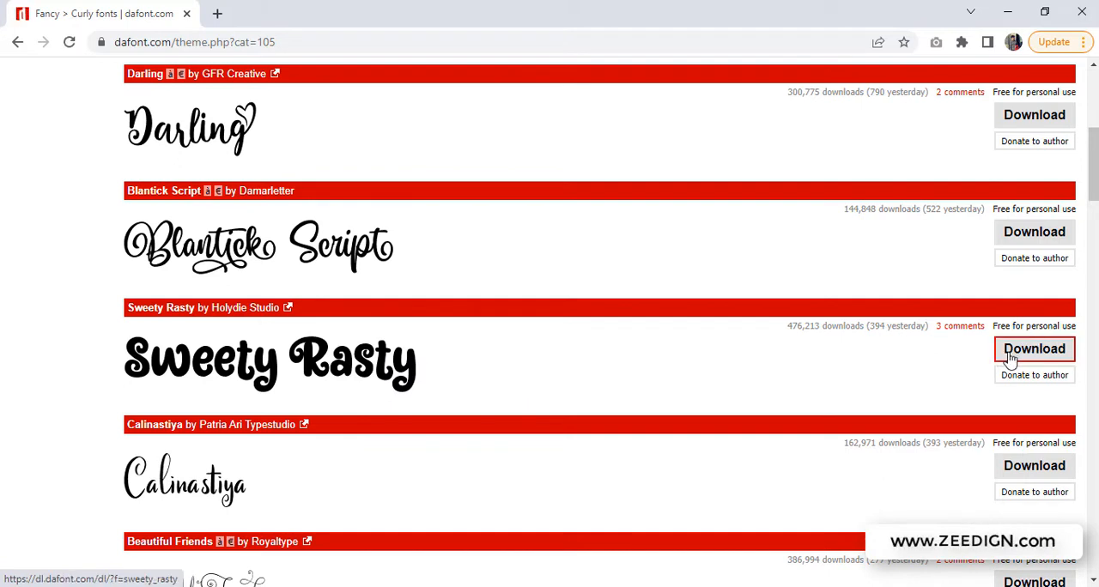
left_click(1034, 349)
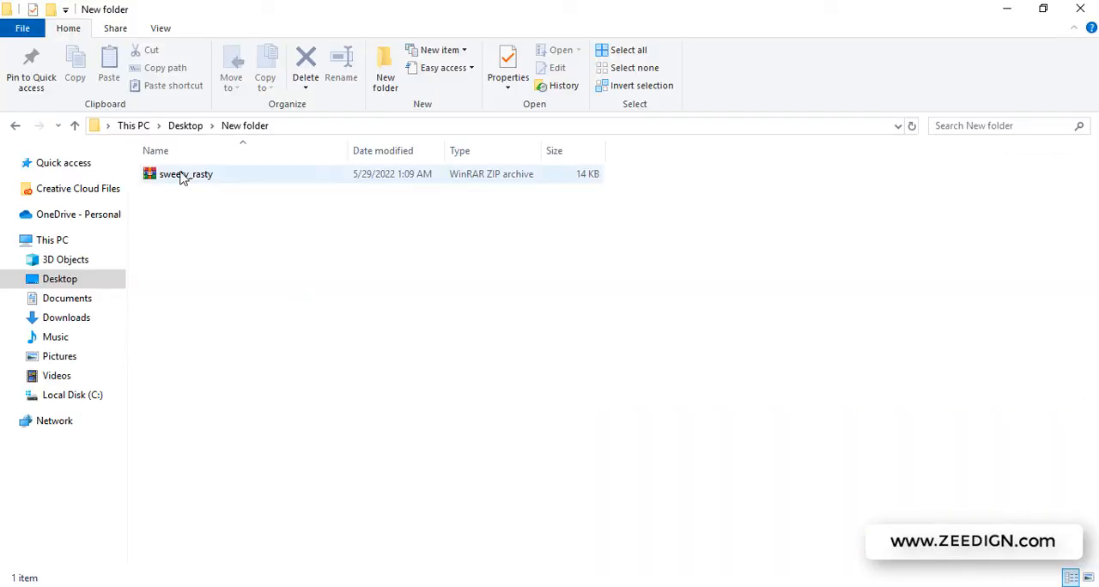
Extract the sweety_rasty ZIP here and open the Sweety Rasty font file for preview
left_click(186, 174)
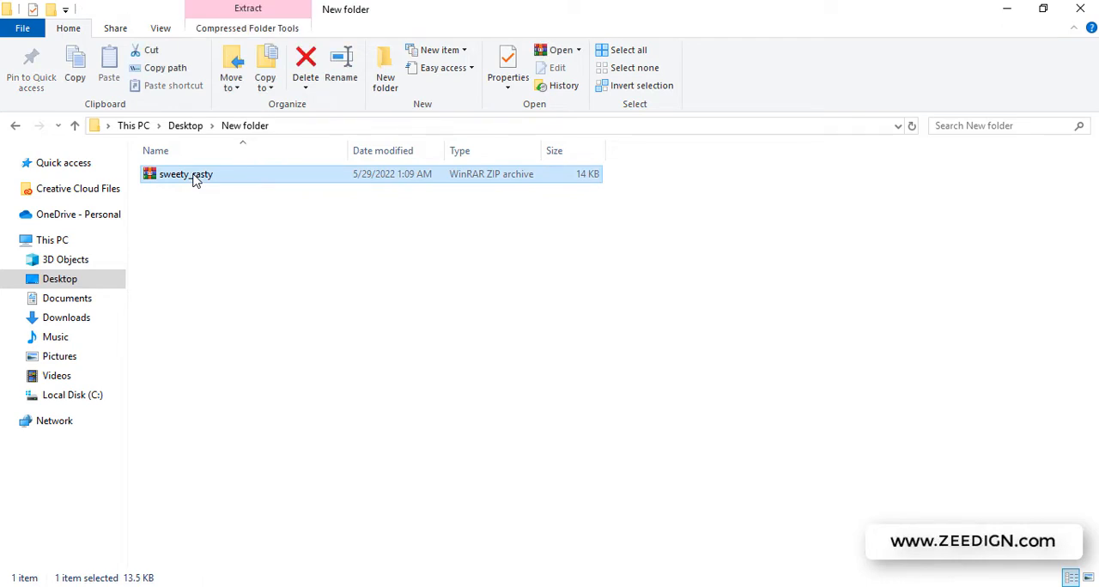
right_click(186, 173)
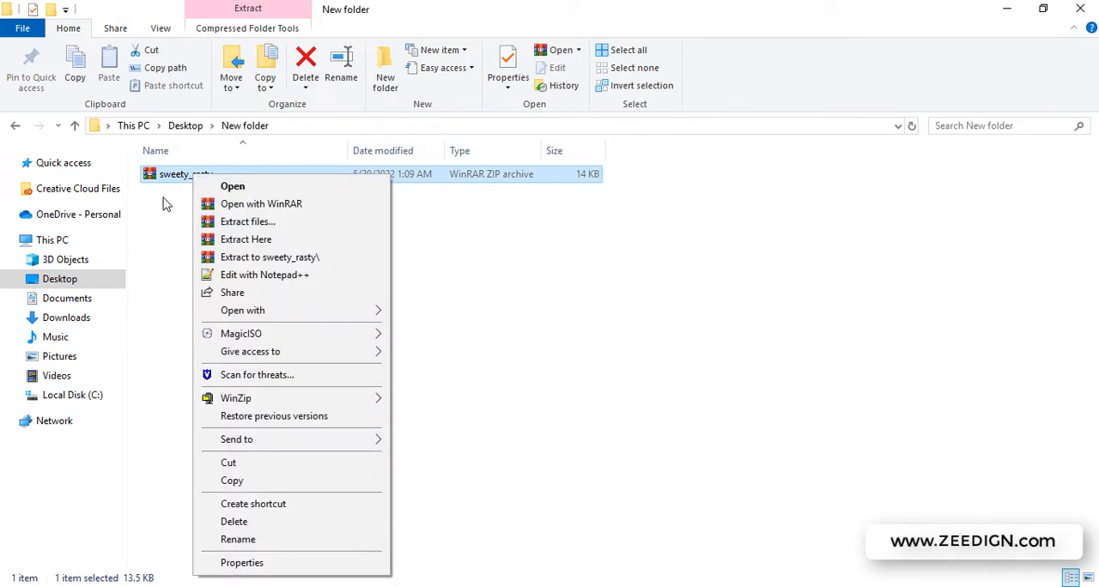
mouse_move(310, 191)
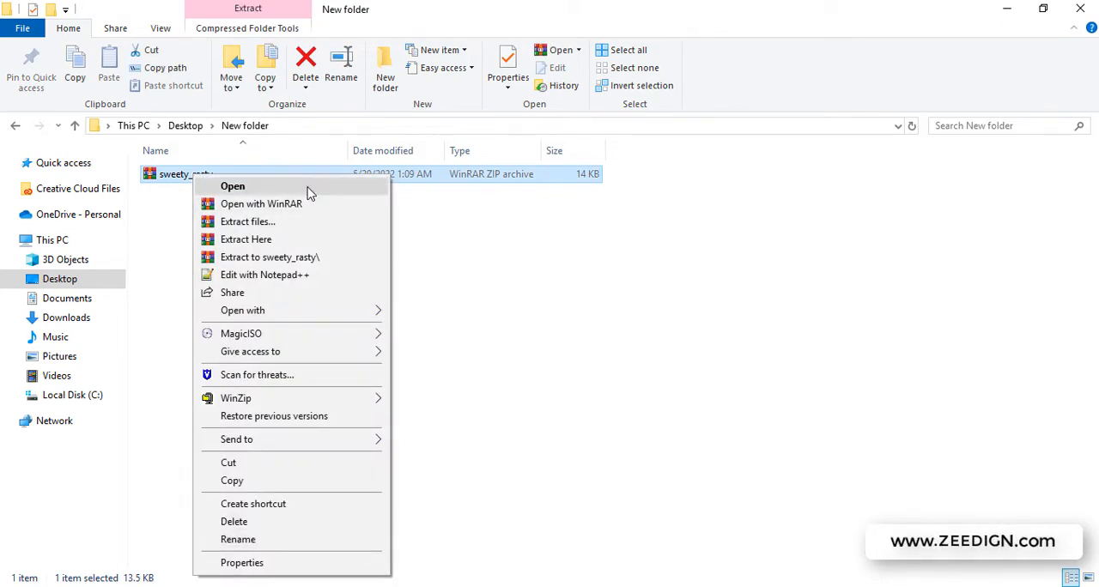
left_click(247, 243)
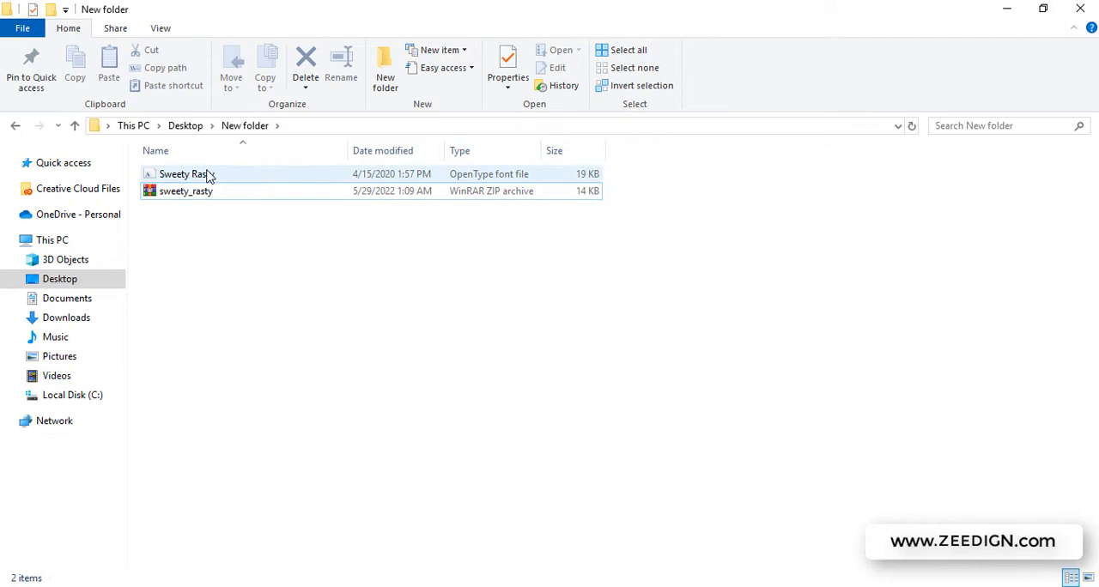
left_click(187, 174)
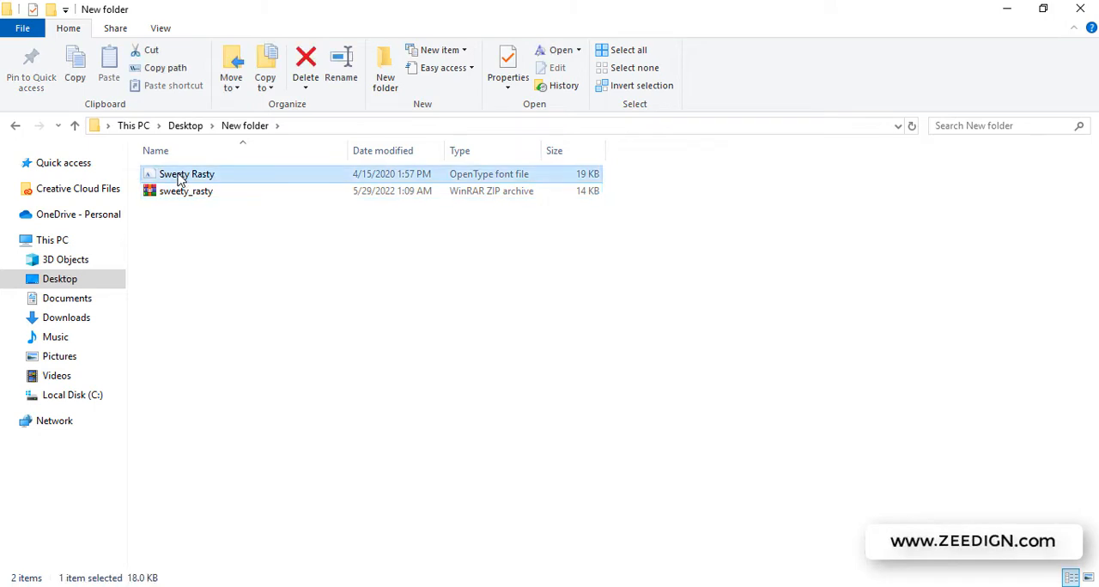
double_click(187, 173)
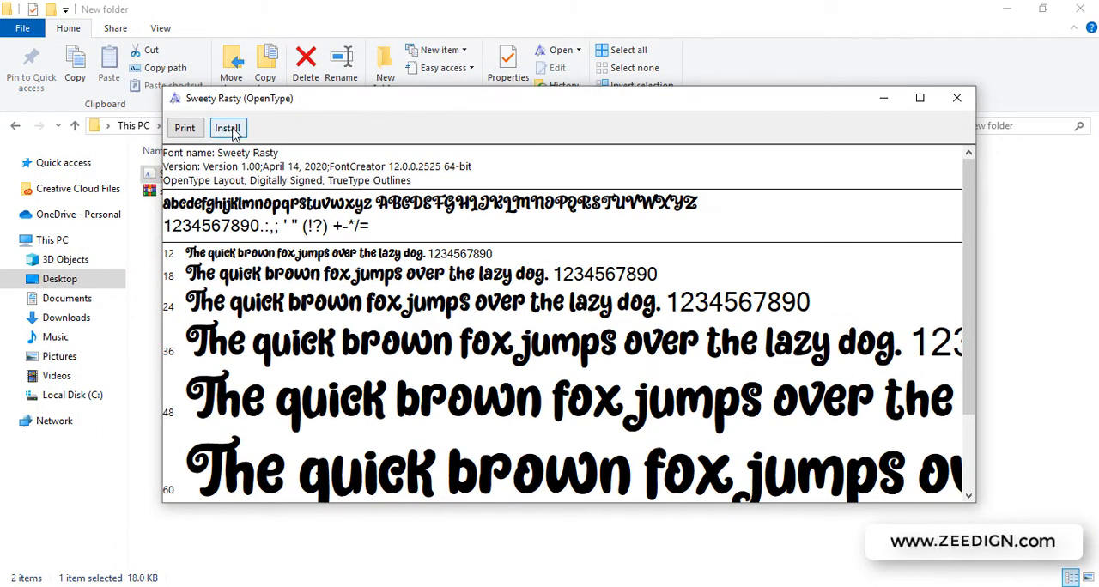
Install Sweety Rasty from the Font Viewer window
left_click(228, 128)
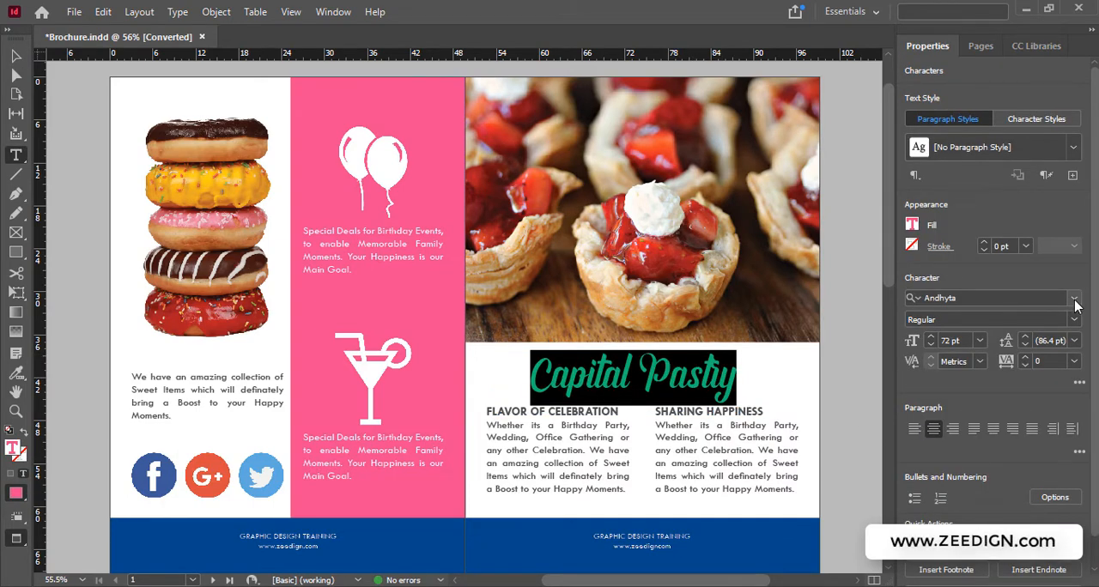
Apply Sweety Rasty to the Capital Pastry heading from the Properties font list
left_click(1075, 298)
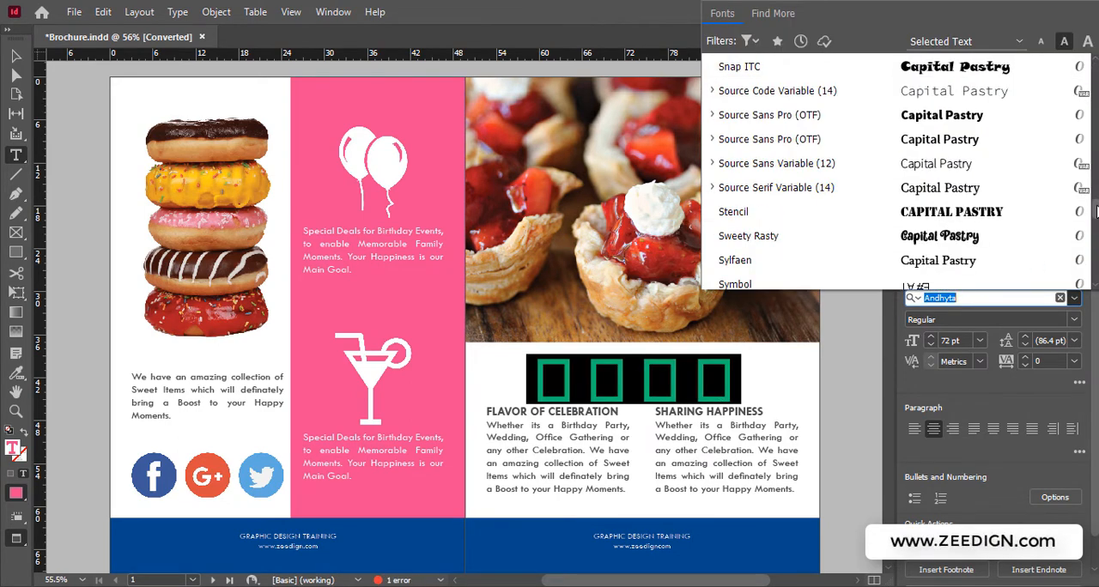
left_click(748, 236)
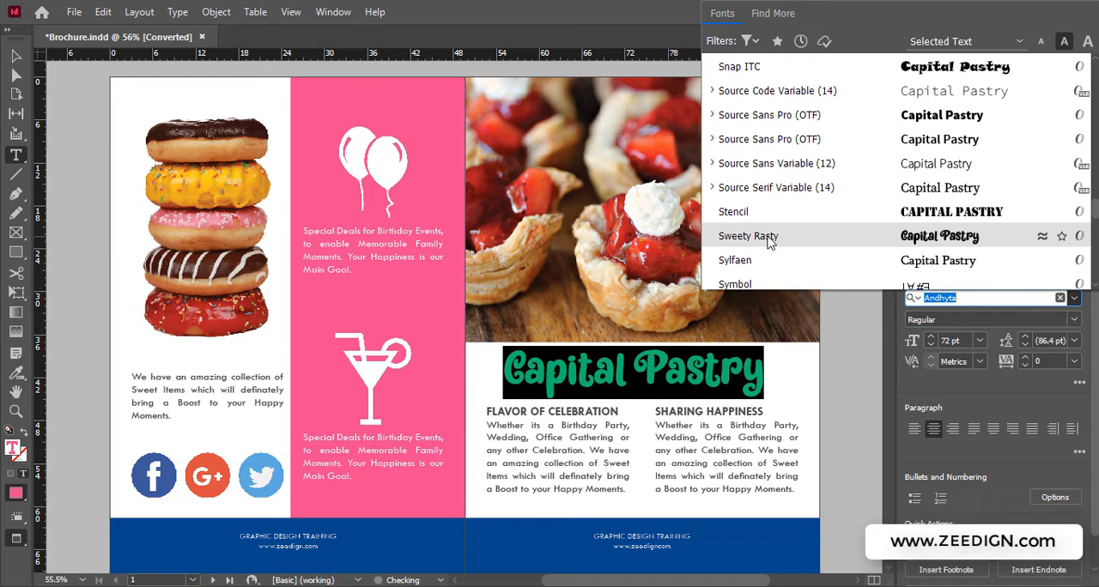
left_click(748, 237)
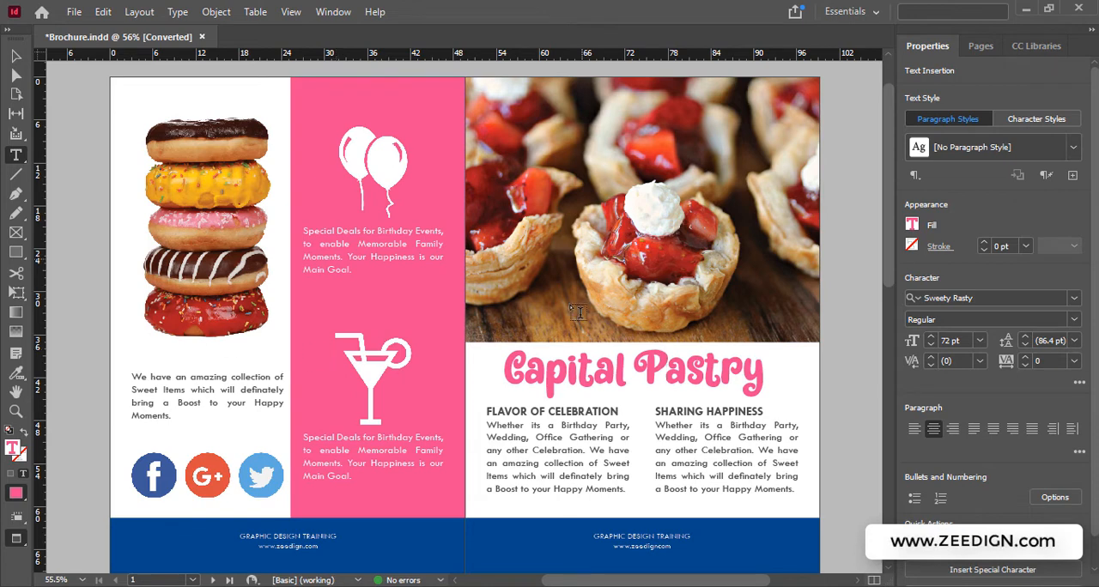
mouse_move(805, 382)
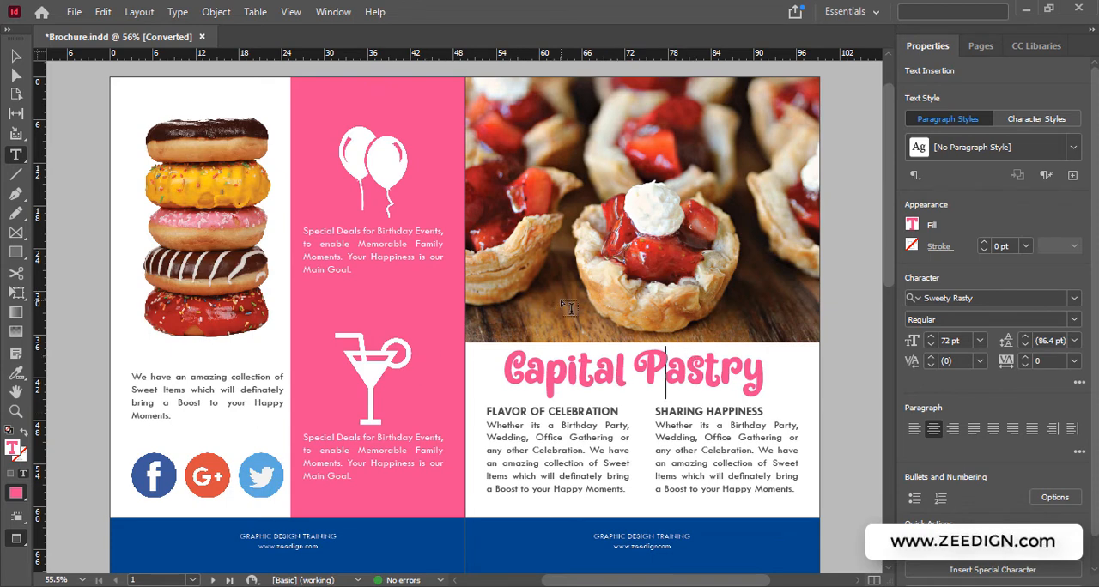
mouse_move(481, 349)
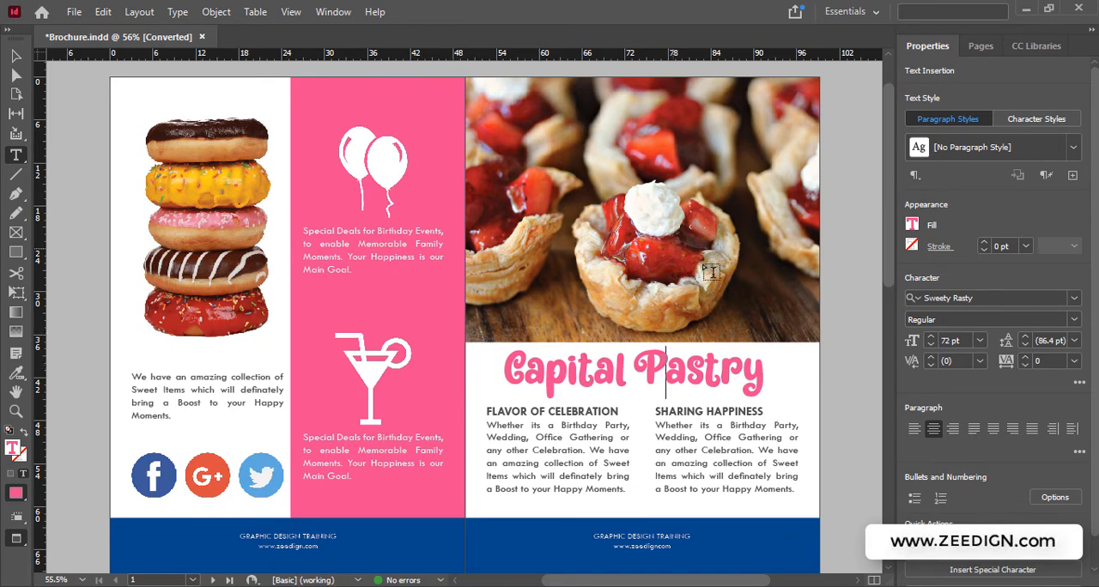
mouse_move(717, 355)
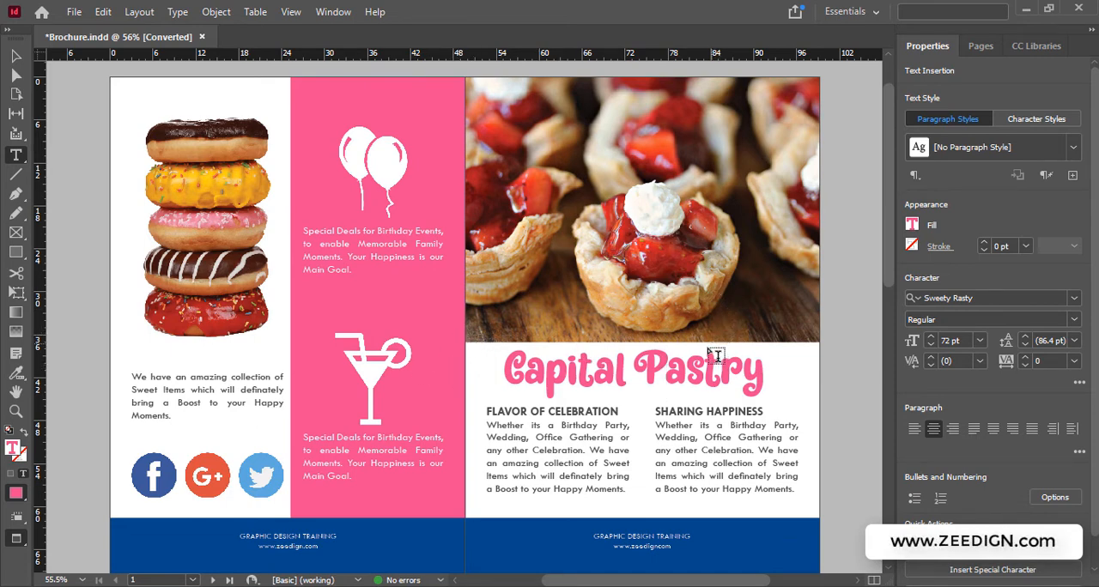